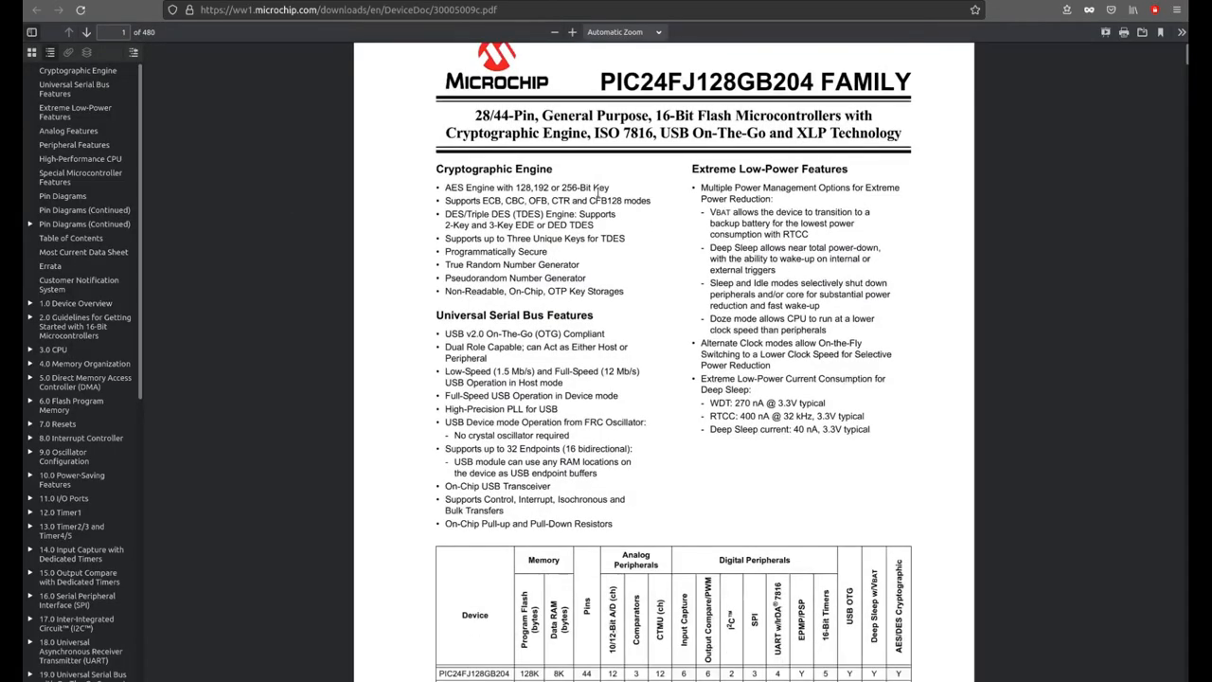
# - Mark the x11vnc-0.9.16-7 package in Add/Remove Software and confirm its installation
pyautogui.scroll(-3)
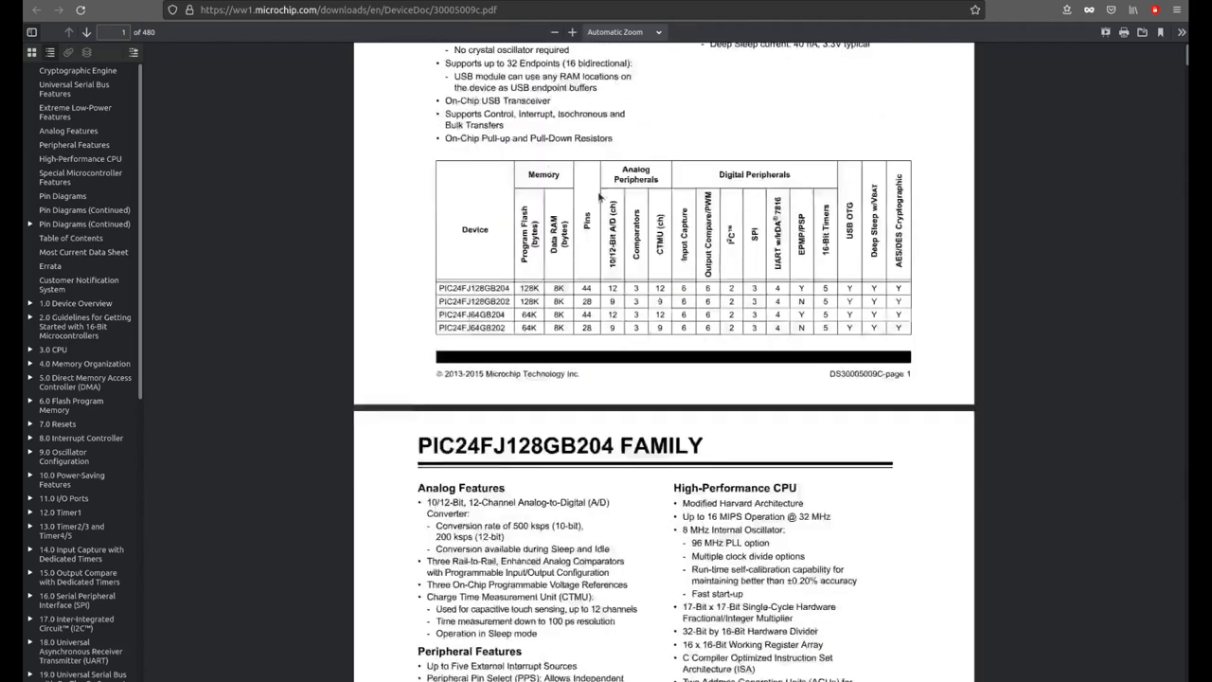
pyautogui.scroll(-3)
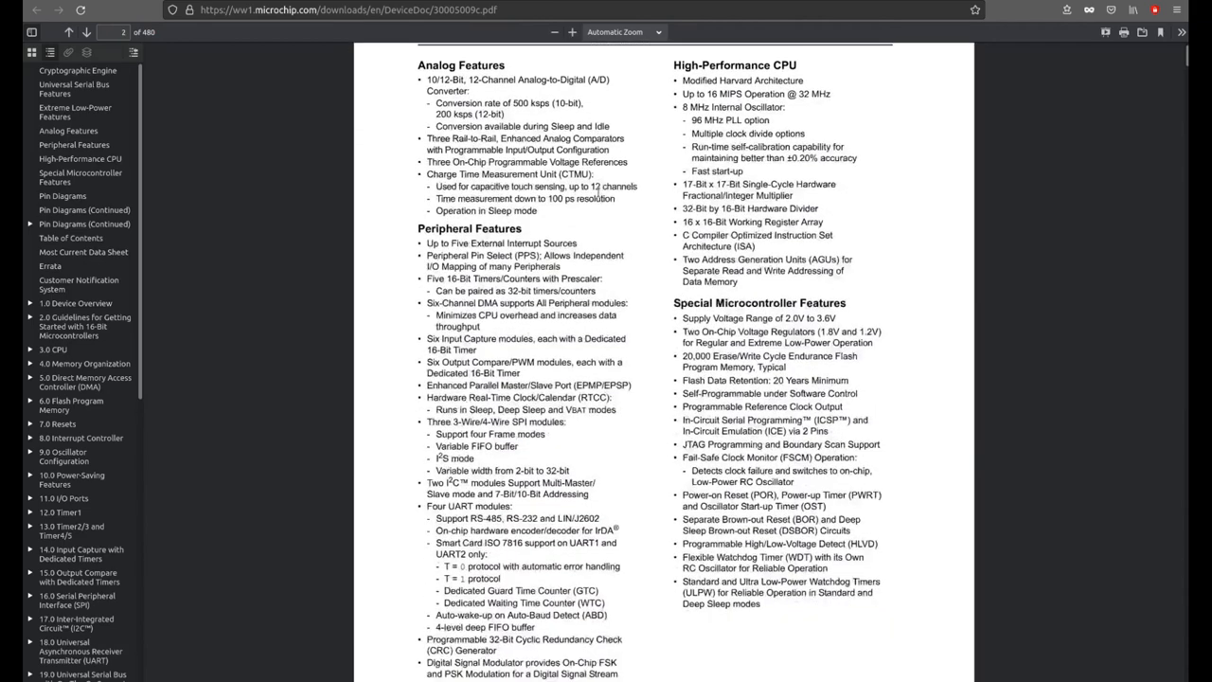
pyautogui.scroll(-3)
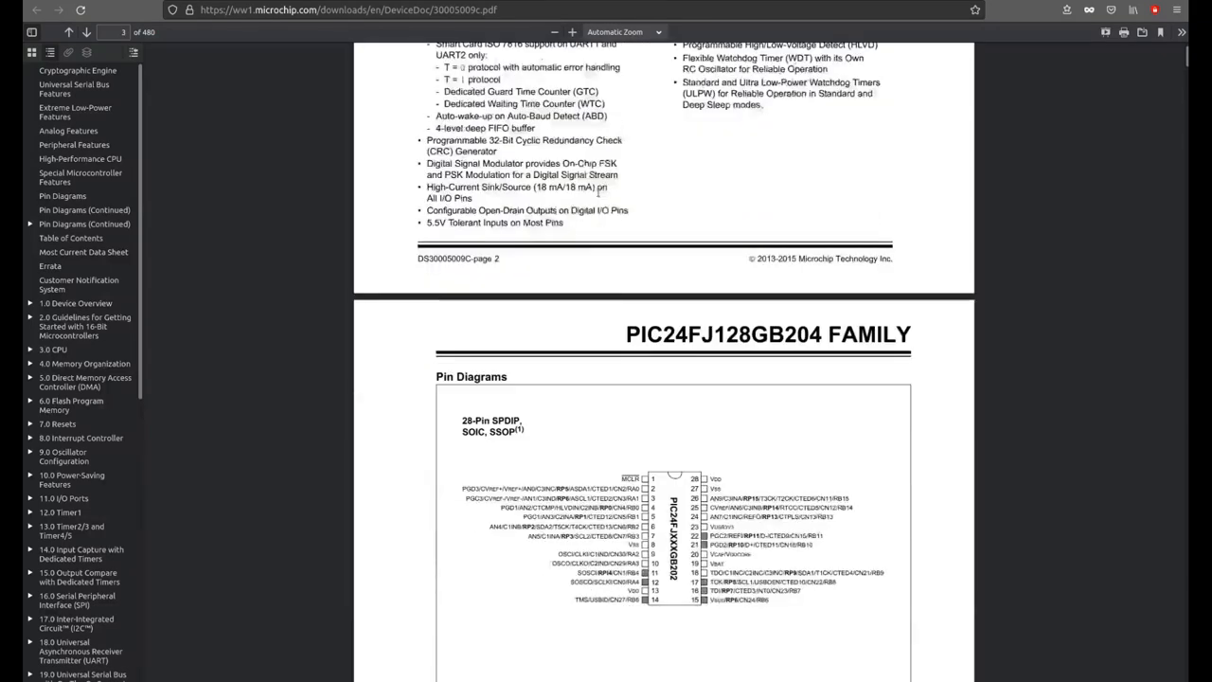
pyautogui.scroll(-3)
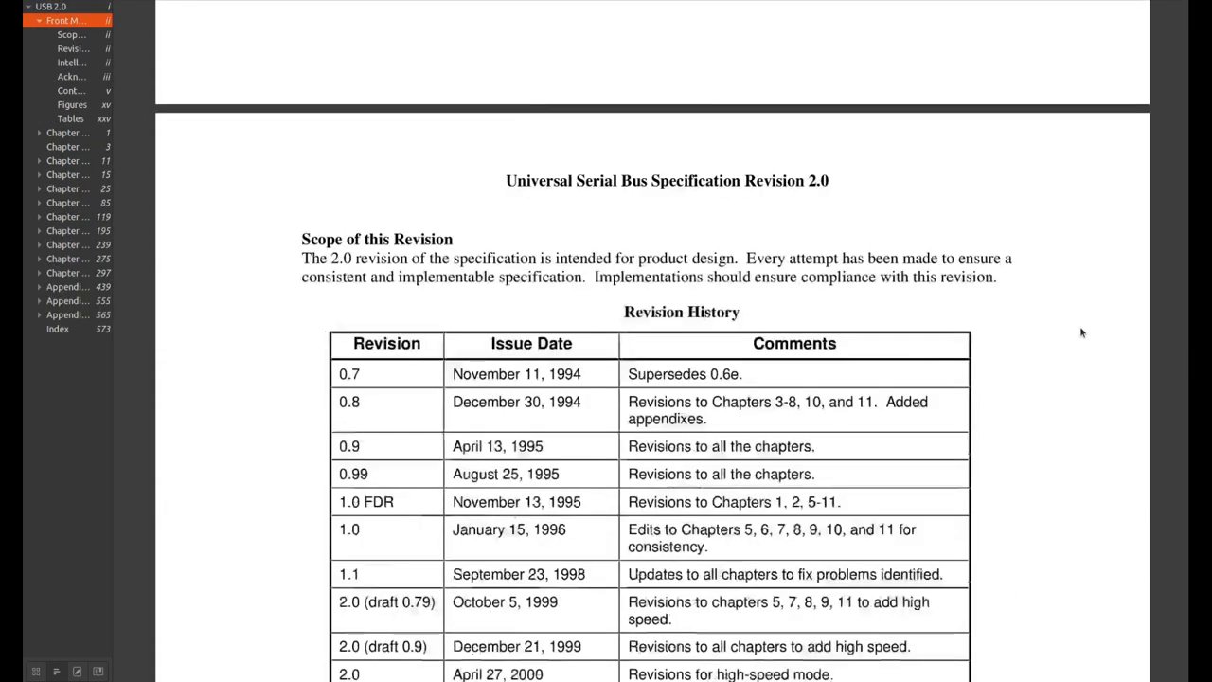
pyautogui.scroll(-3)
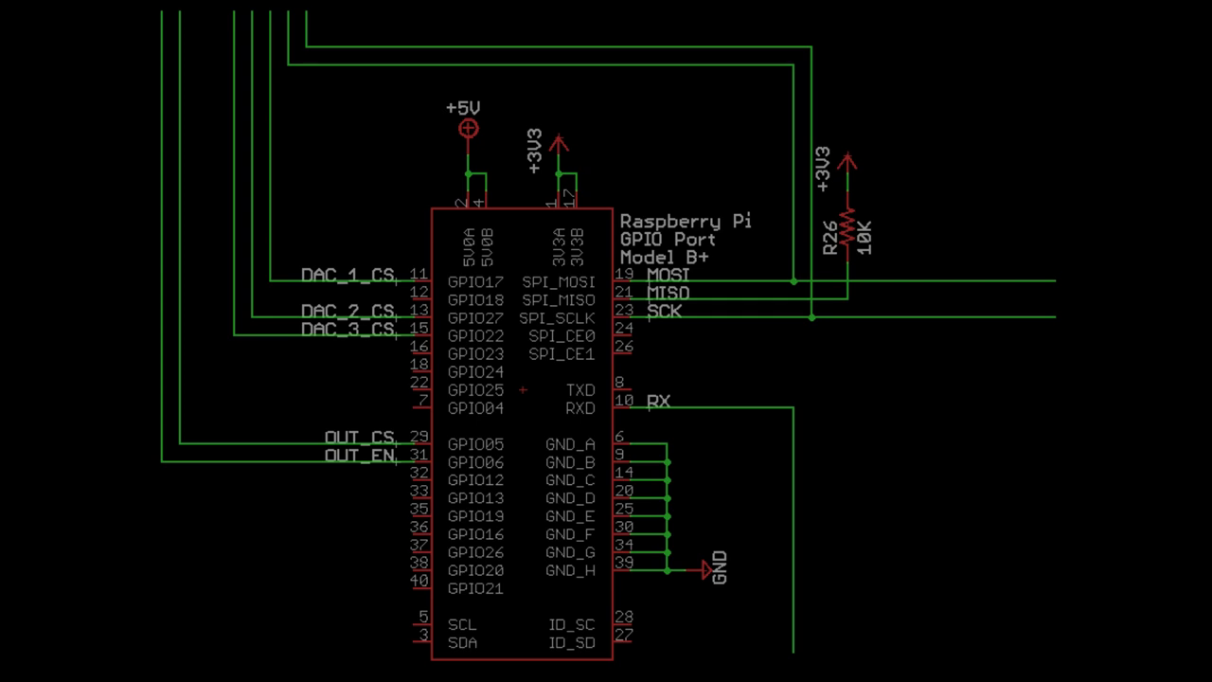
pyautogui.scroll(-3)
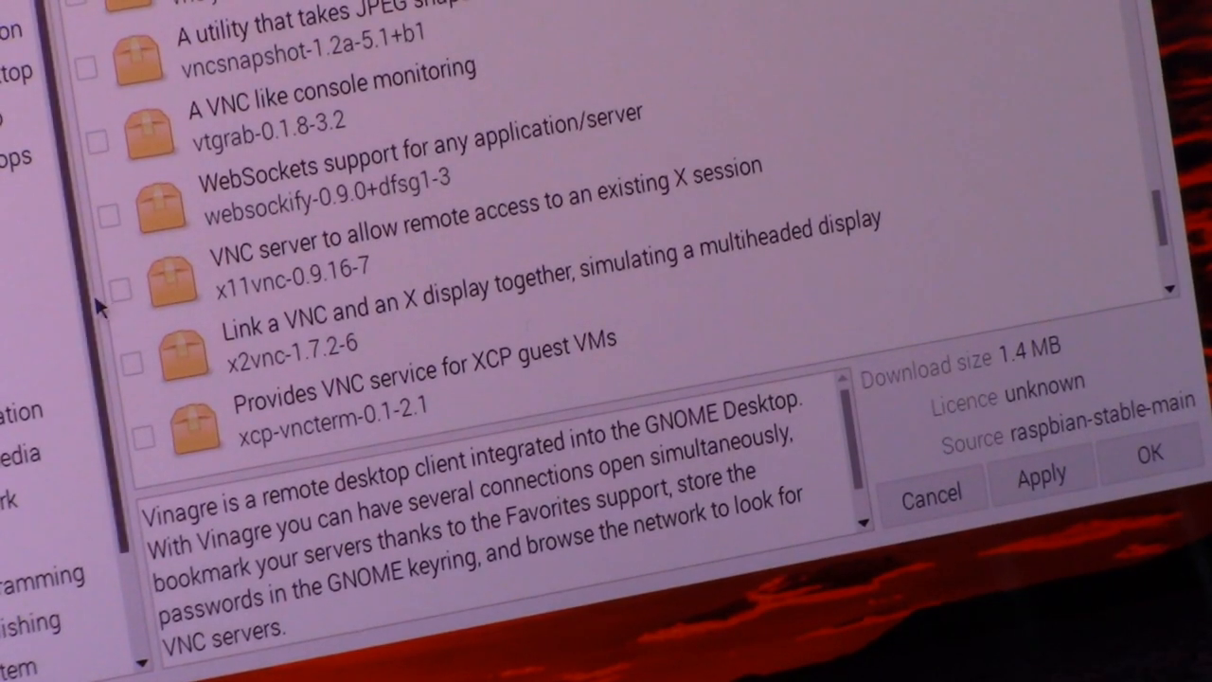
pyautogui.click(121, 292)
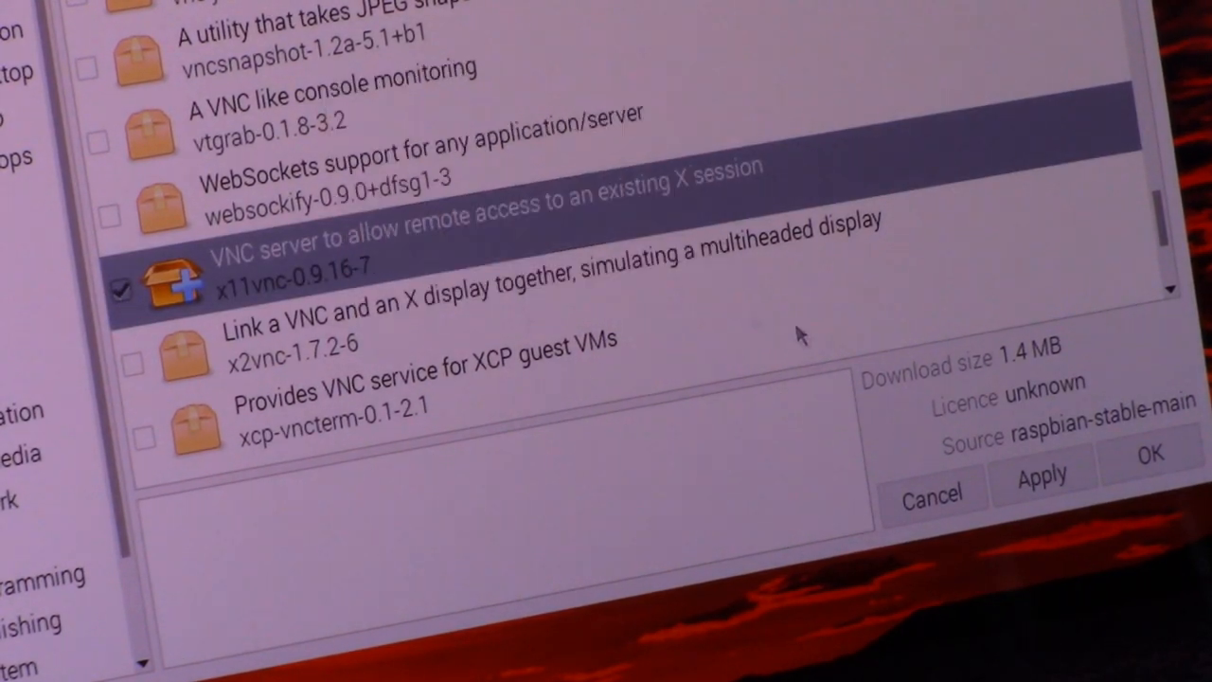
pyautogui.click(1041, 477)
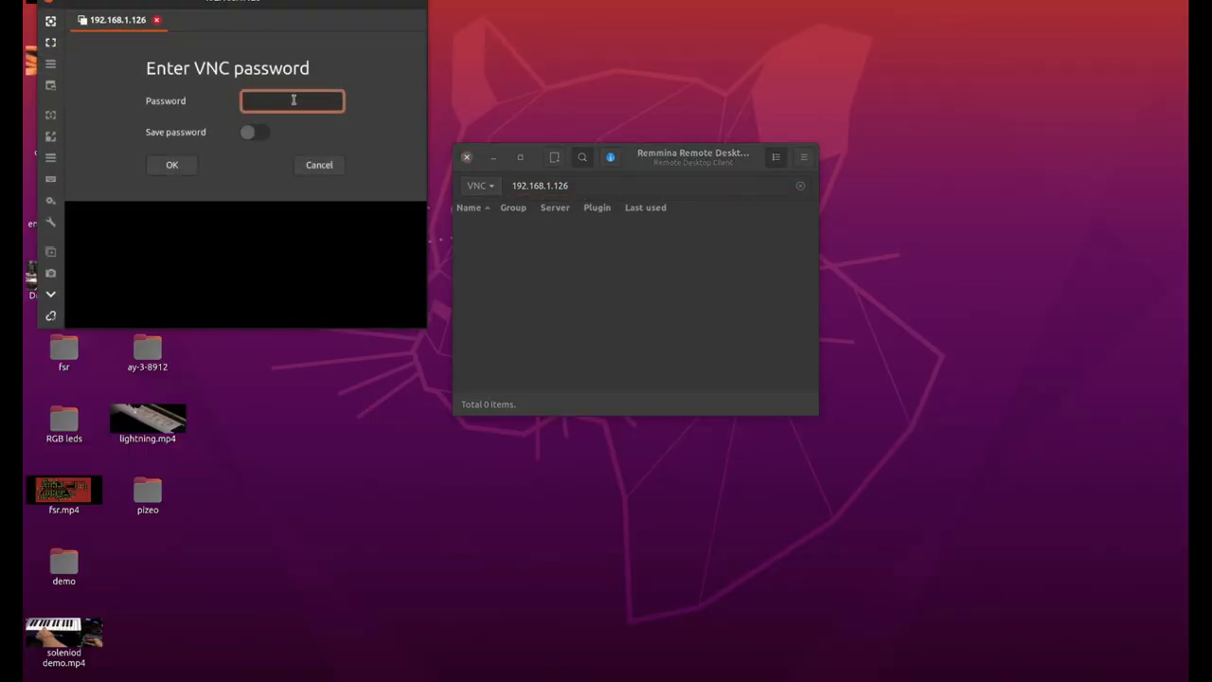
# - Submit the VNC password for 192.168.1.126 and reach the Pi's applications menu remotely
pyautogui.click(171, 163)
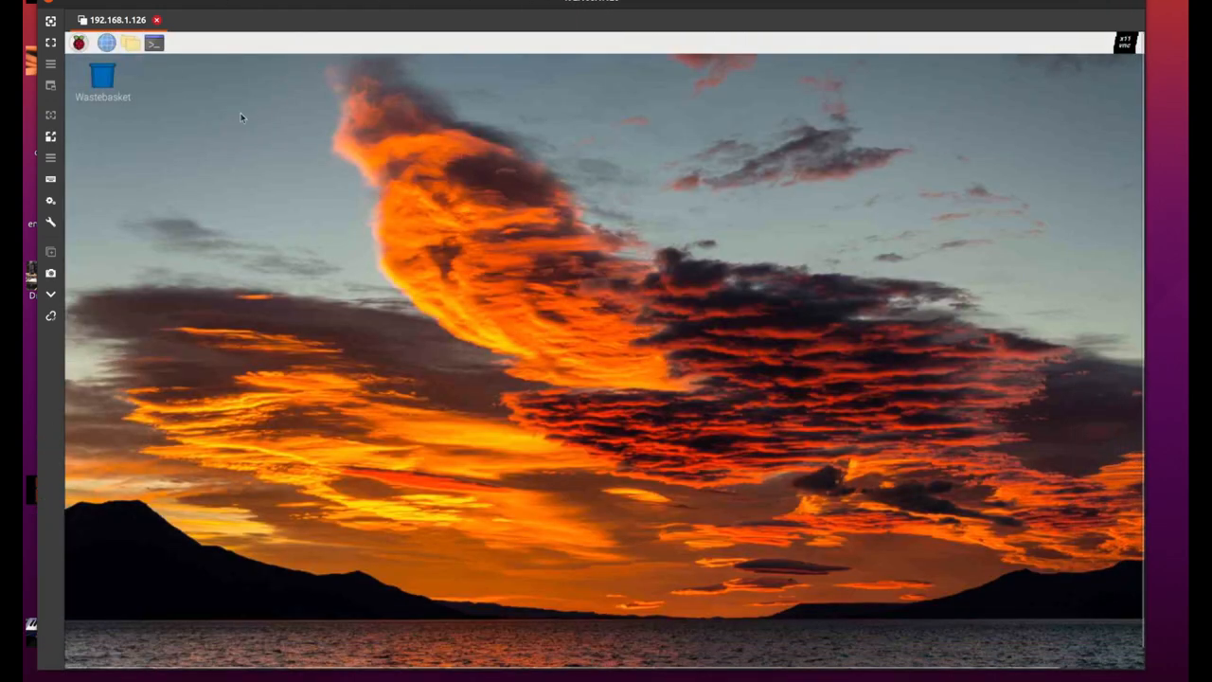
pyautogui.click(79, 42)
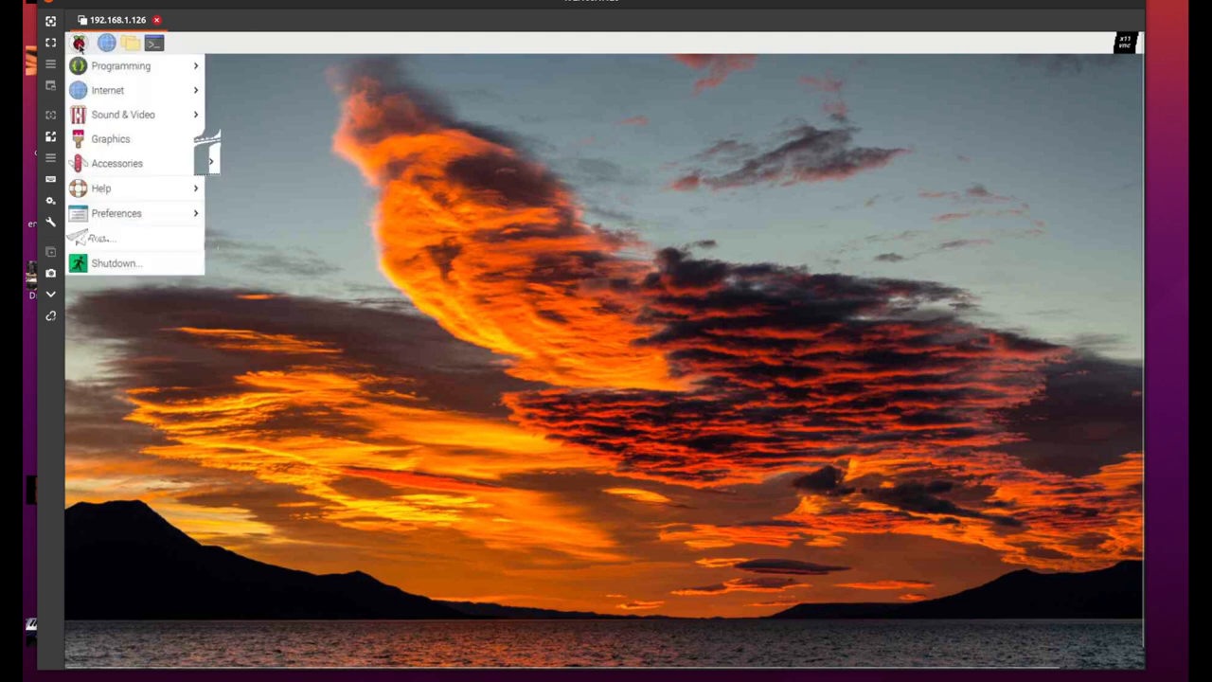